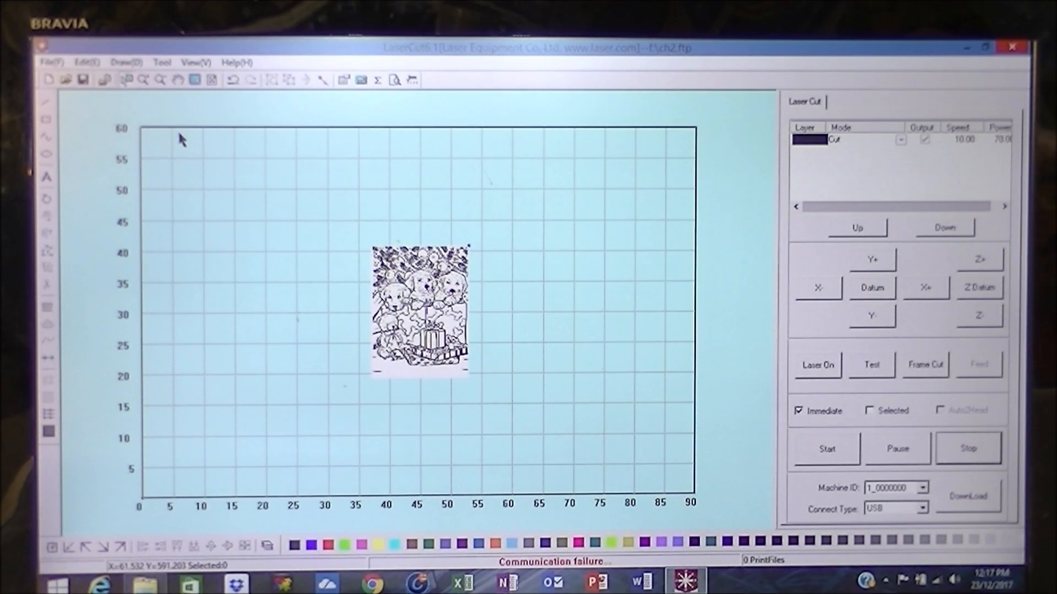
mouse_move(154, 166)
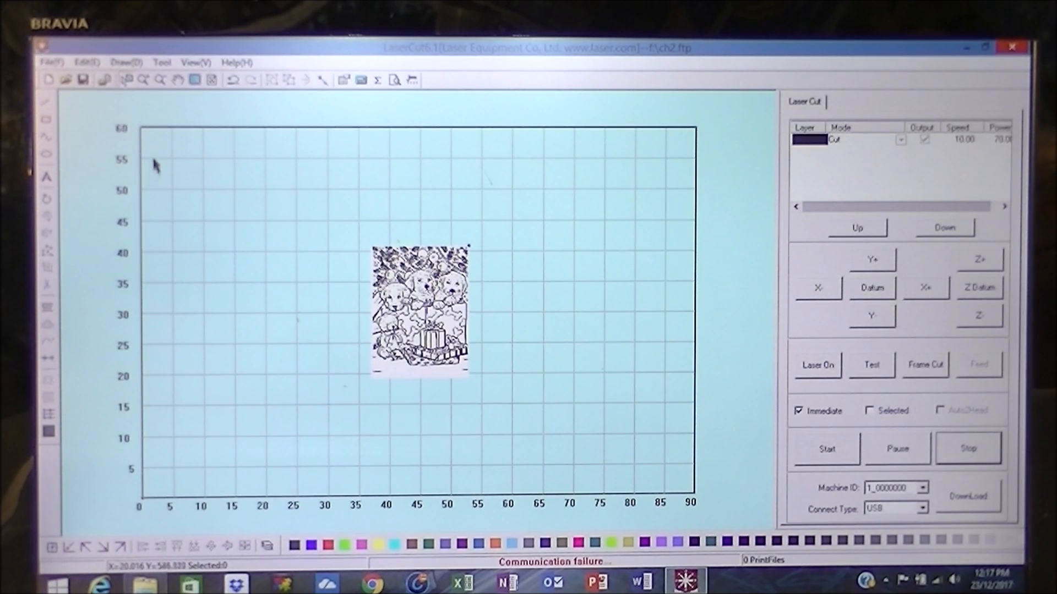
mouse_move(351, 228)
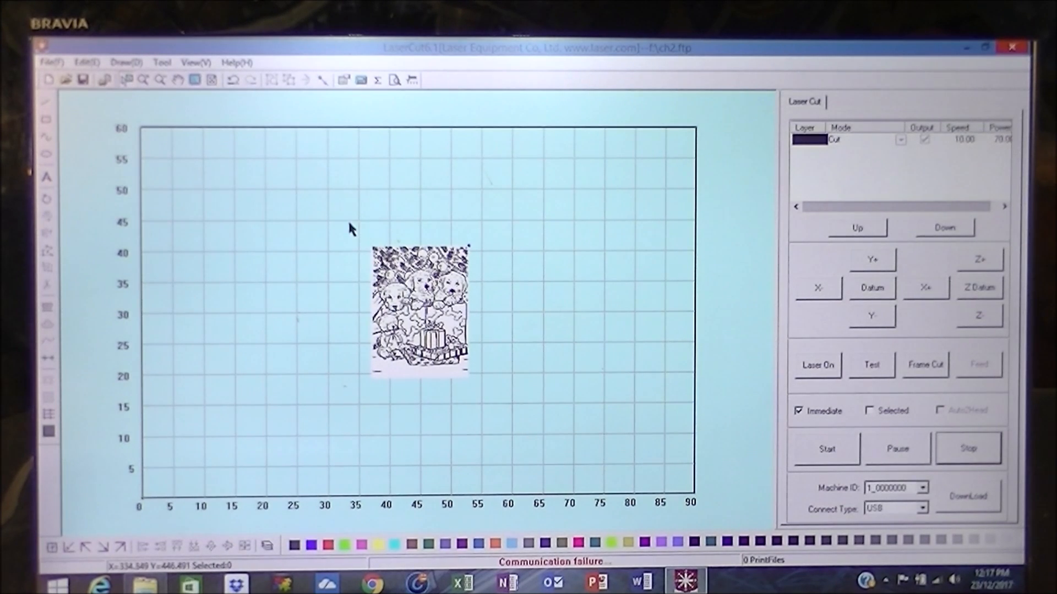
Step: Select the imported puppy Christmas line drawing on the canvas
click(419, 312)
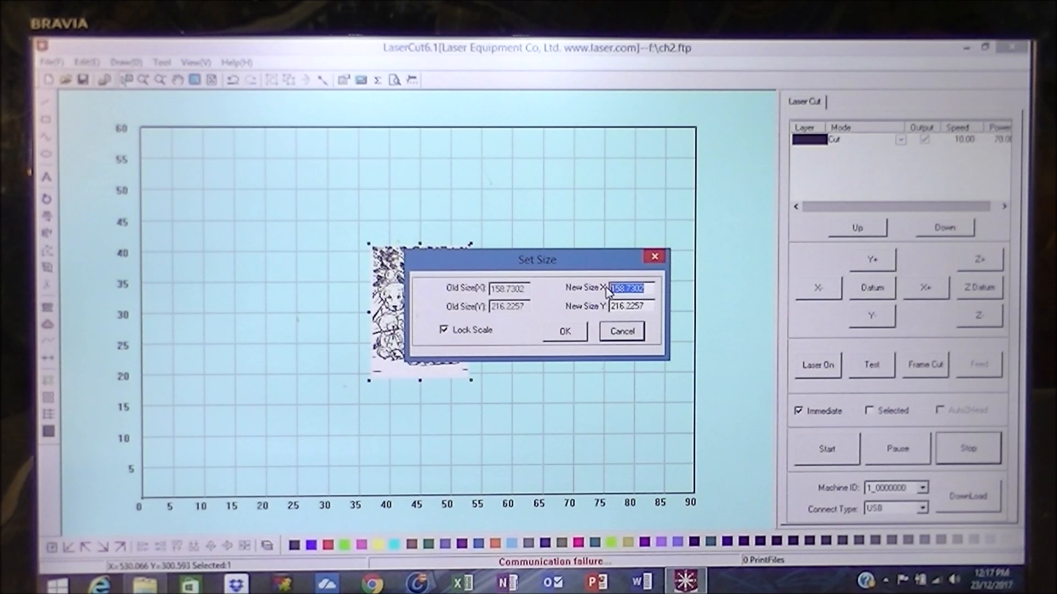
Step: Resize the puppy drawing to 110 mm wide with locked scale, about 149.84 mm tall
text(110)
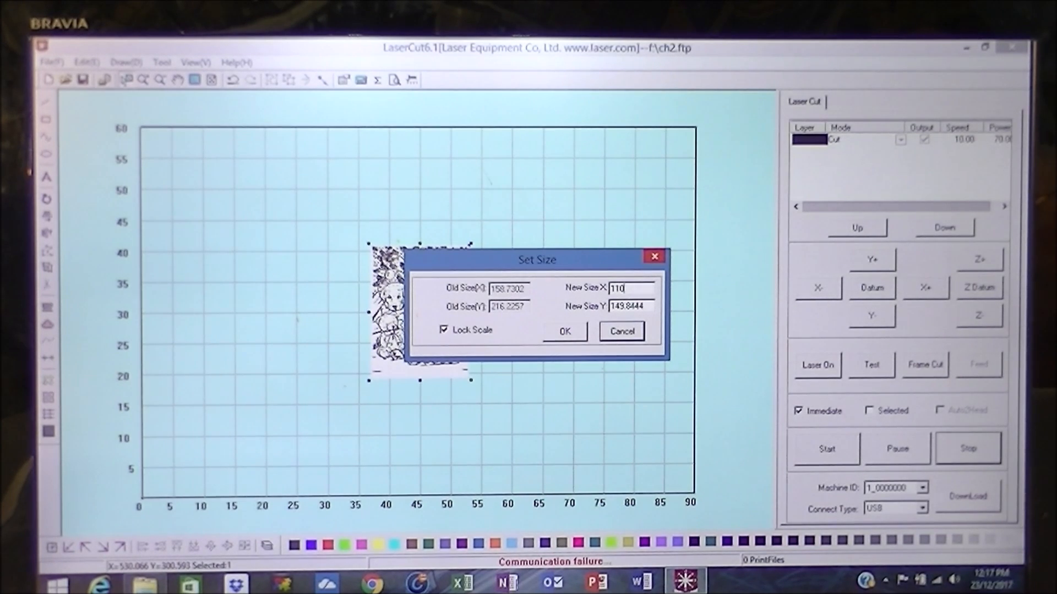
click(564, 330)
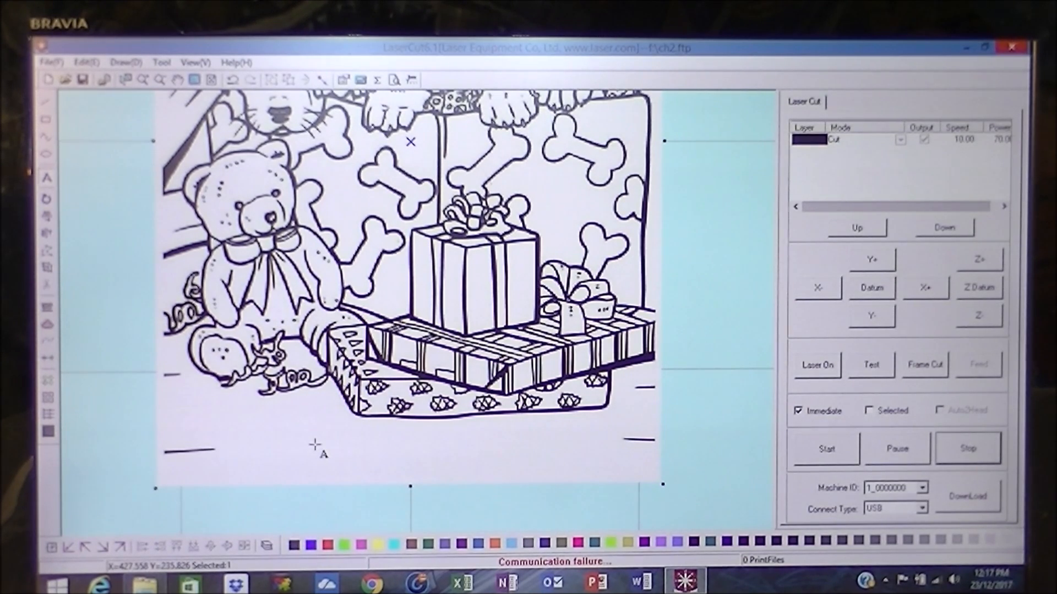
Step: Place a new text insertion point below the gift boxes
click(47, 178)
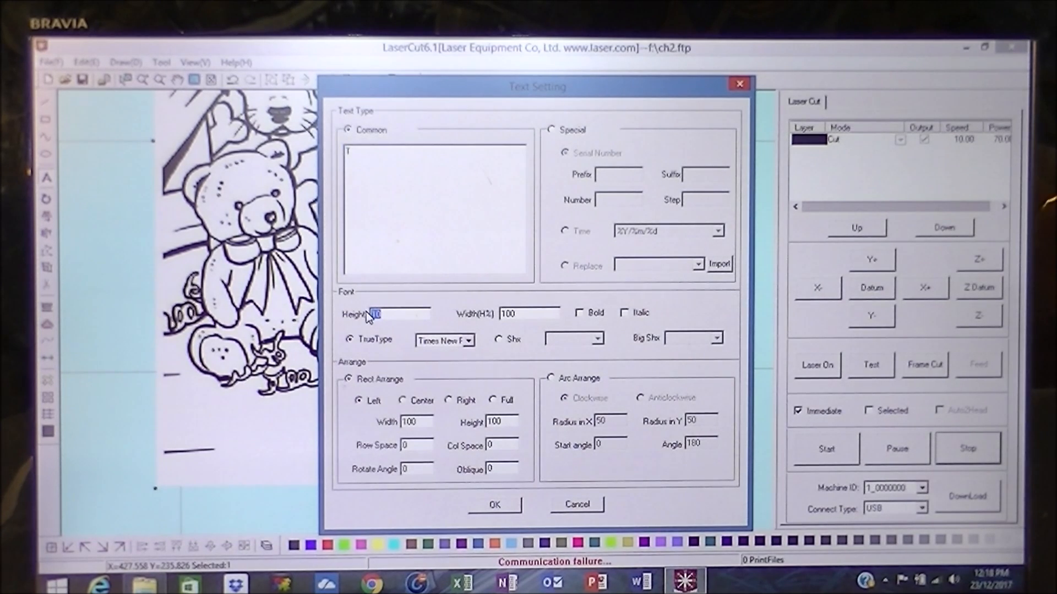
Step: Add the text 'Merry Christmas' at height 5 beneath the presents
text(5)
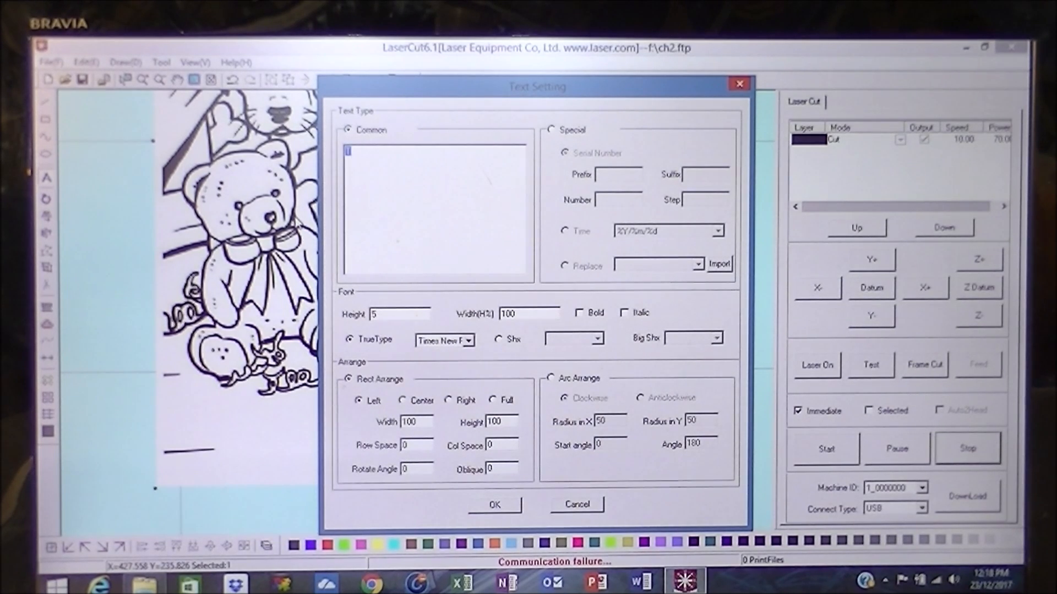
mouse_move(298, 225)
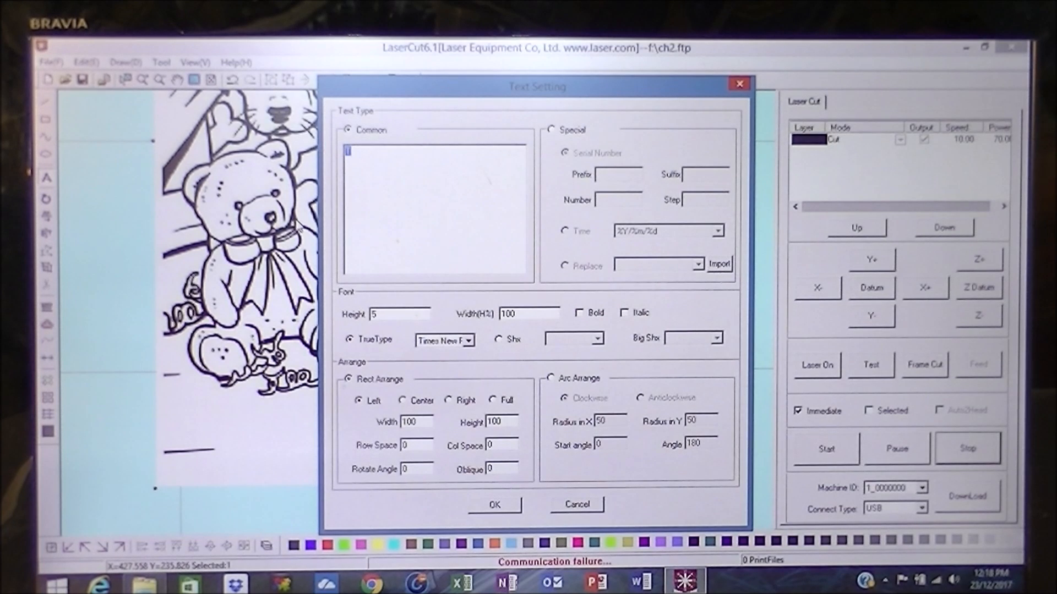
text(Merry C)
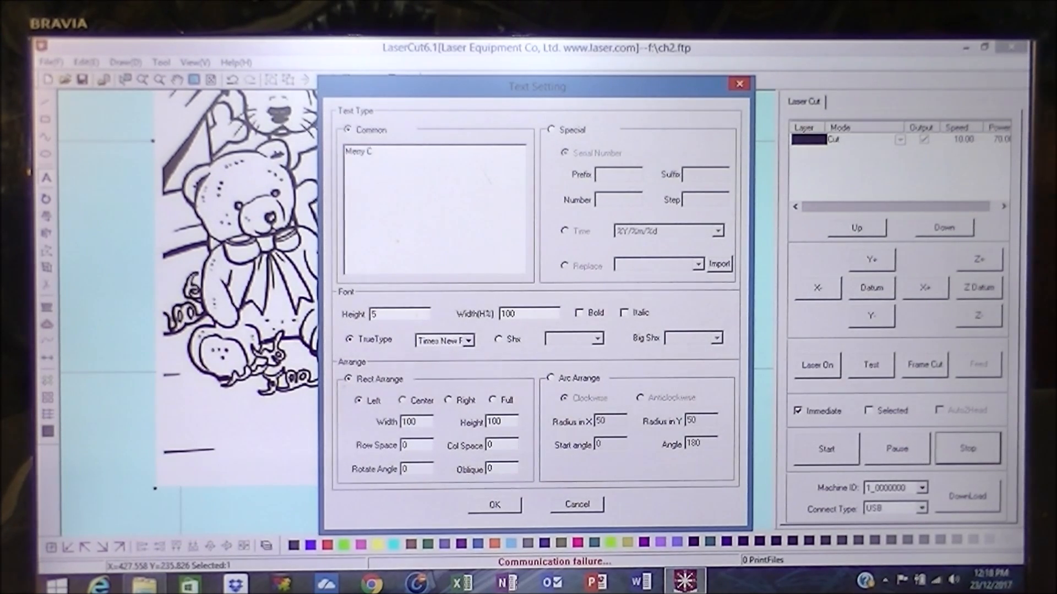
text(hristmas)
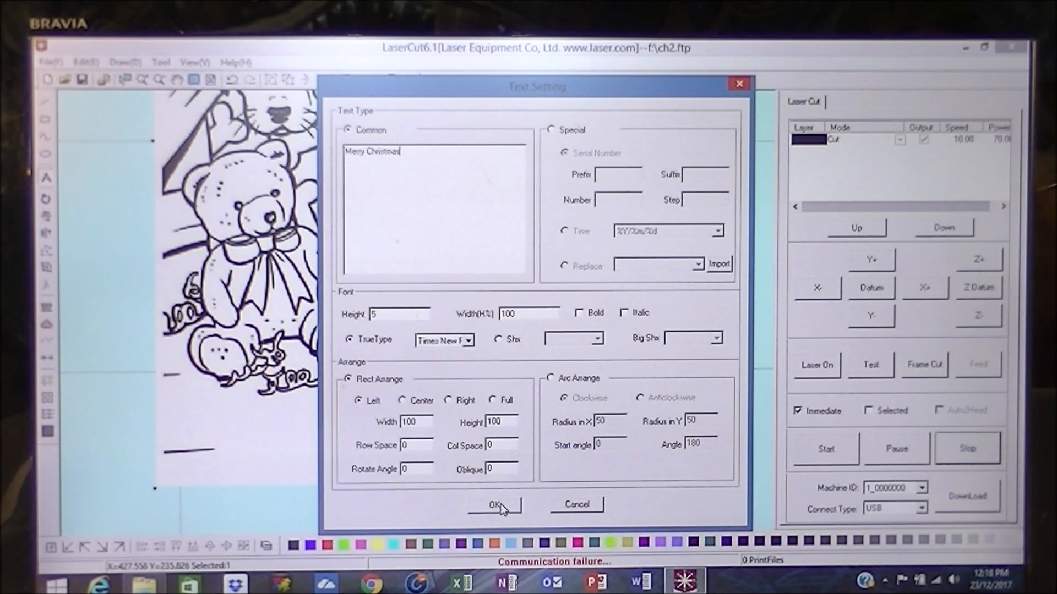
click(494, 505)
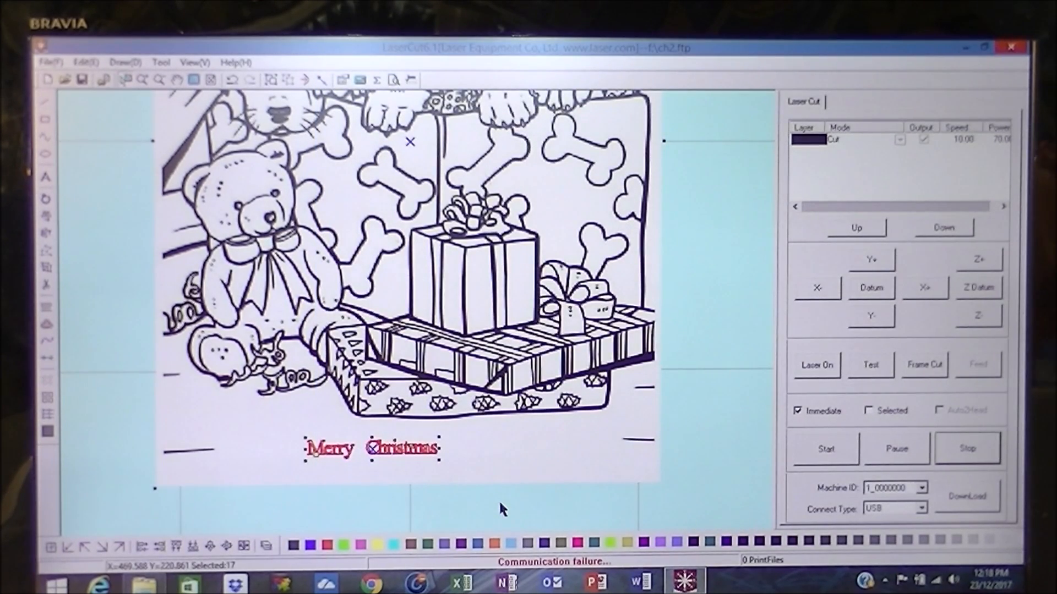
mouse_move(444, 443)
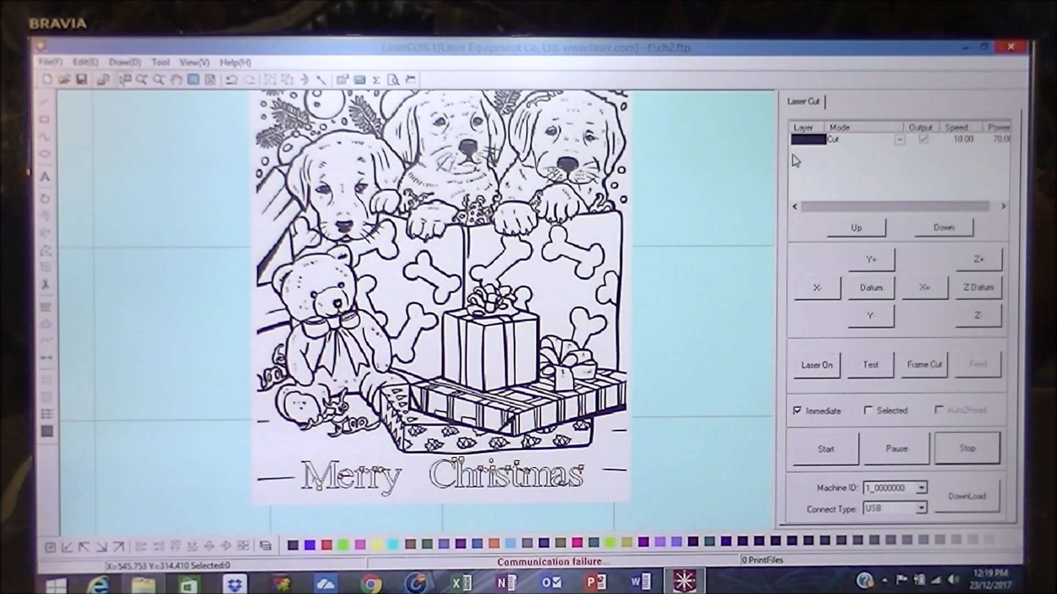
mouse_move(717, 304)
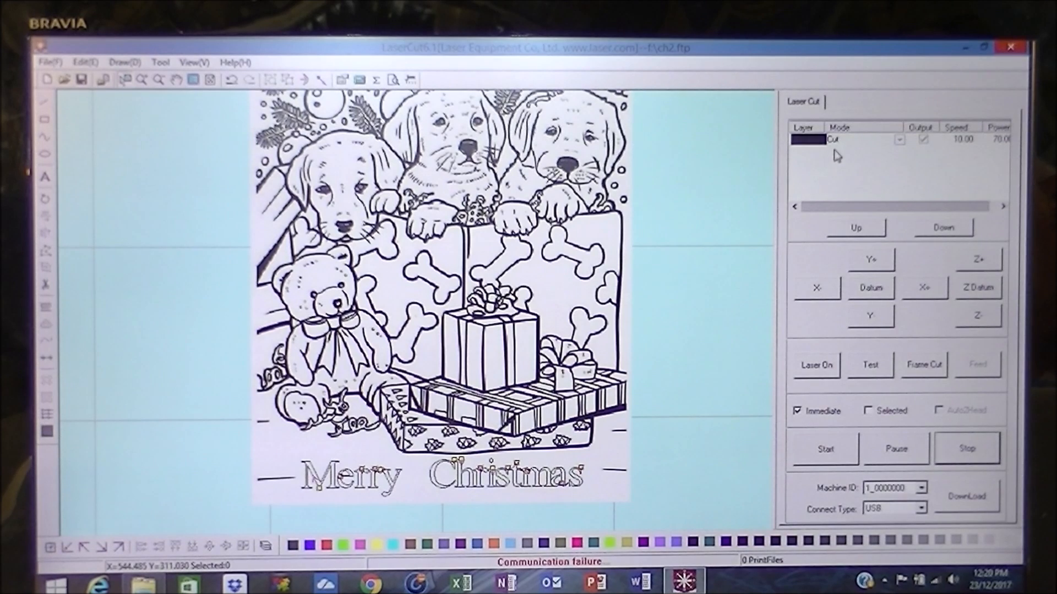
Step: Change the layer mode from Cut to Engrave and bring up its engrave settings
click(898, 139)
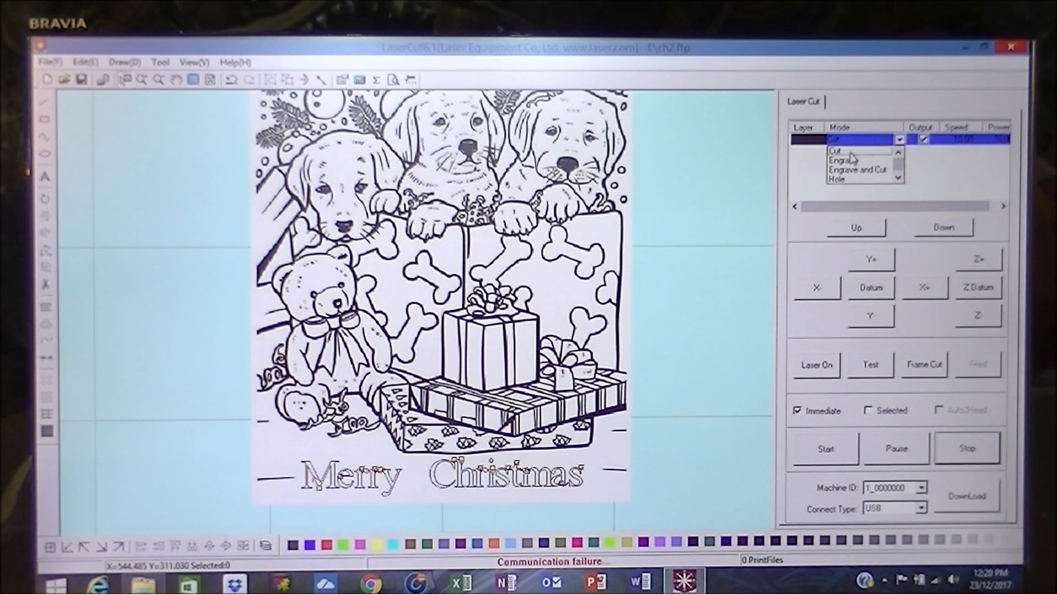
click(843, 160)
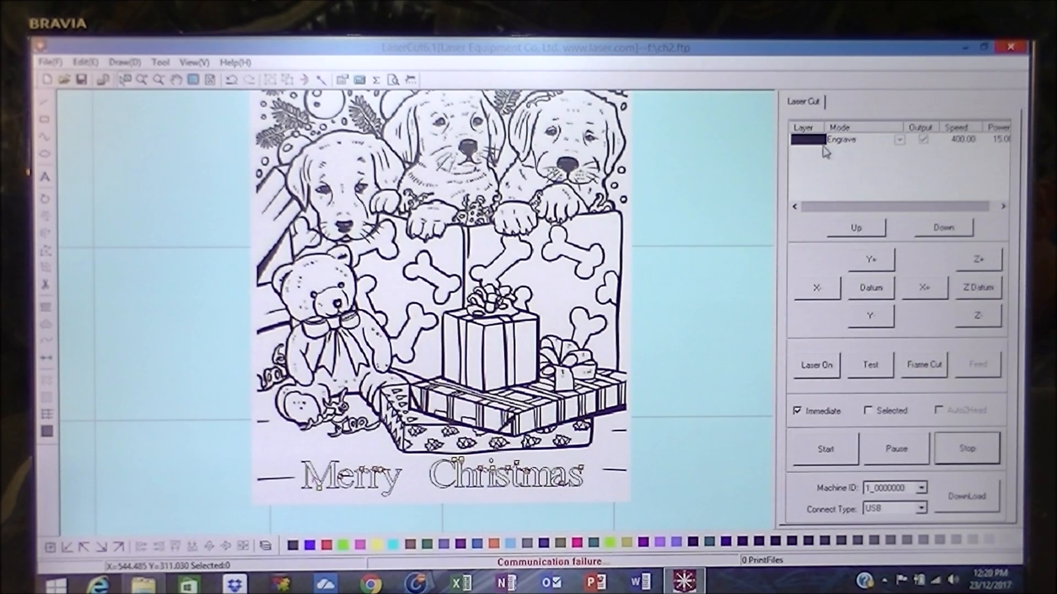
double_click(863, 139)
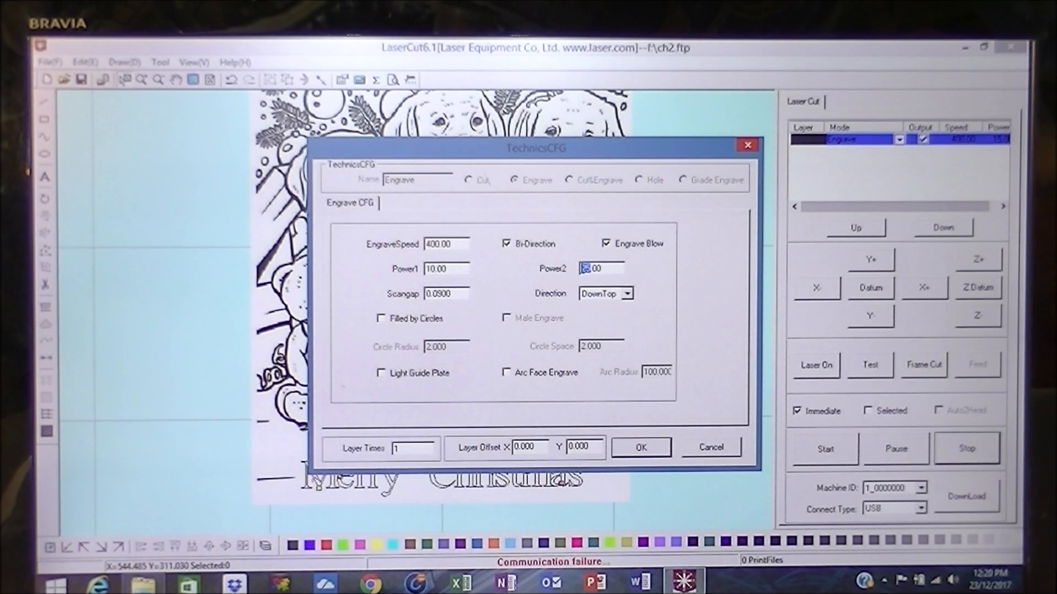
Step: Save the Engrave layer with Power1 10 and Power2 12
text(15.00)
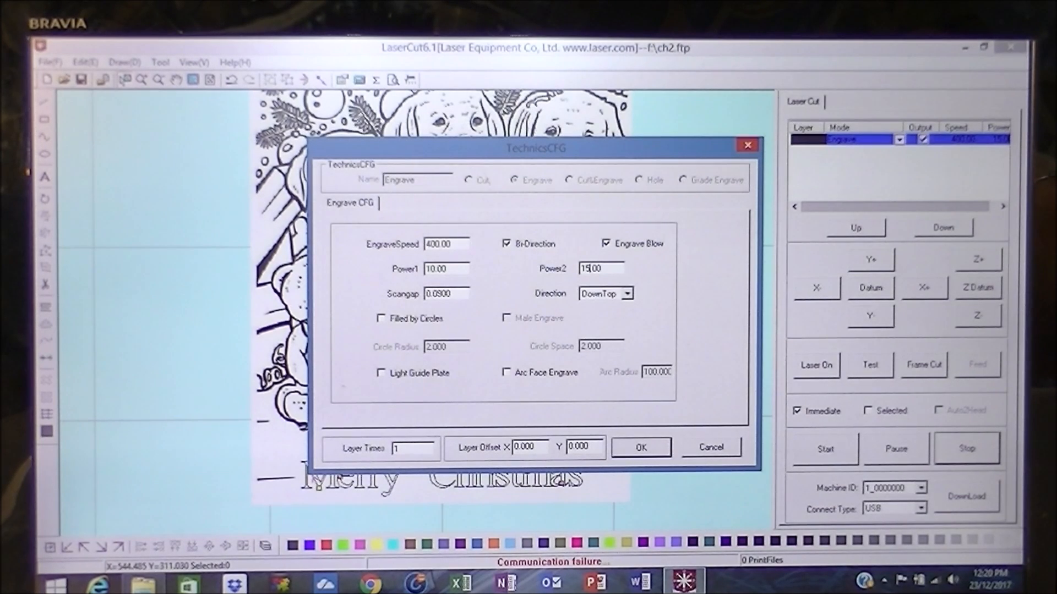
click(600, 268)
text(12)
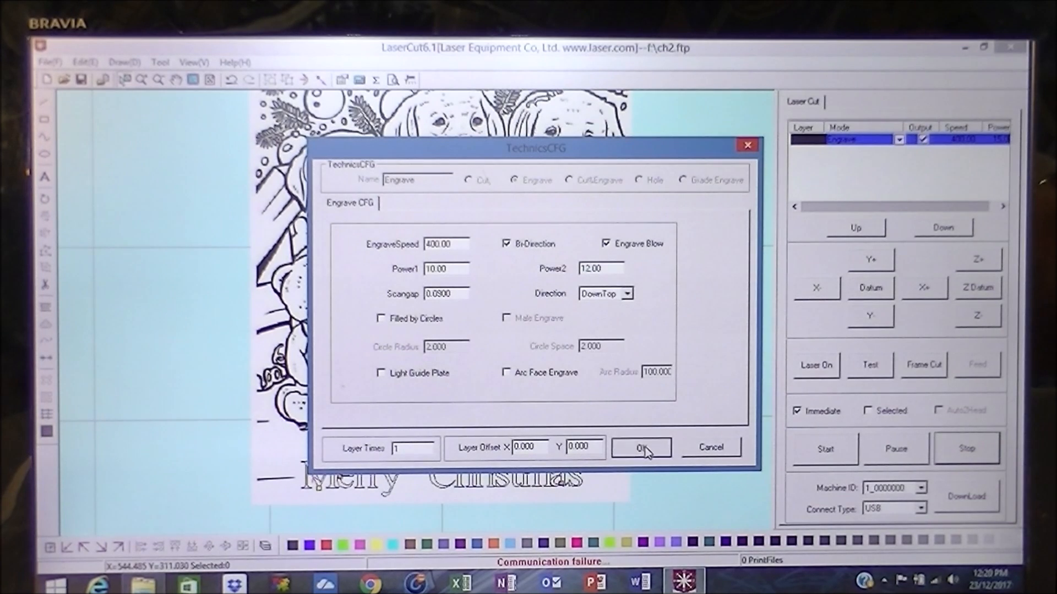
click(640, 448)
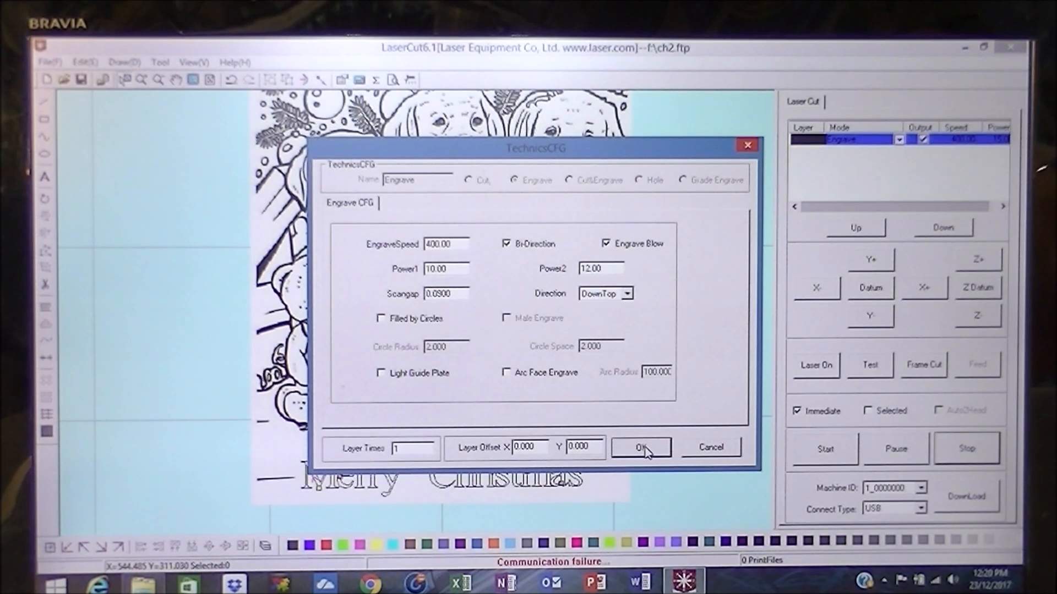
click(641, 446)
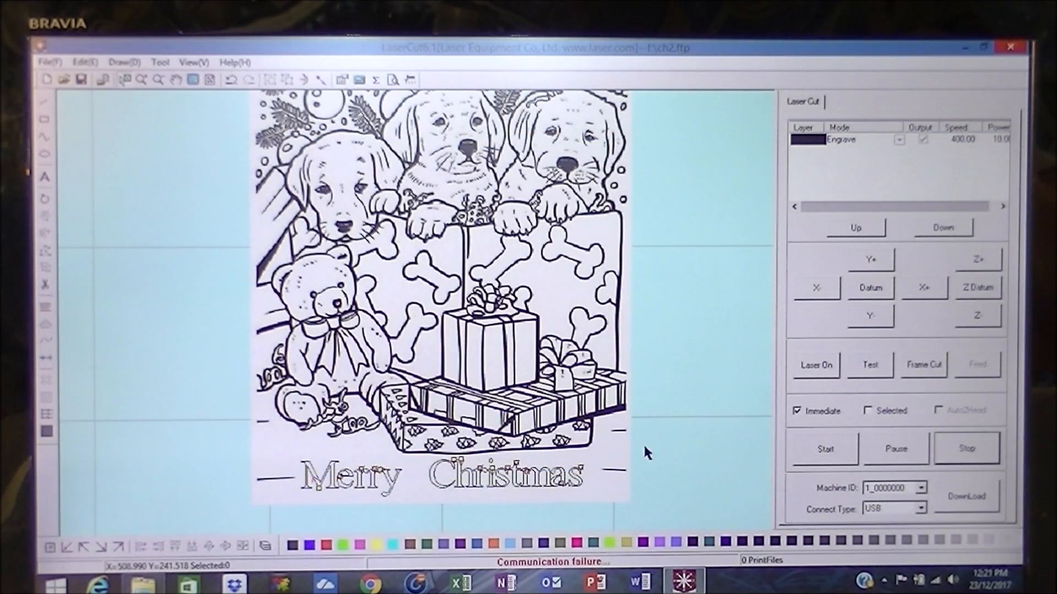